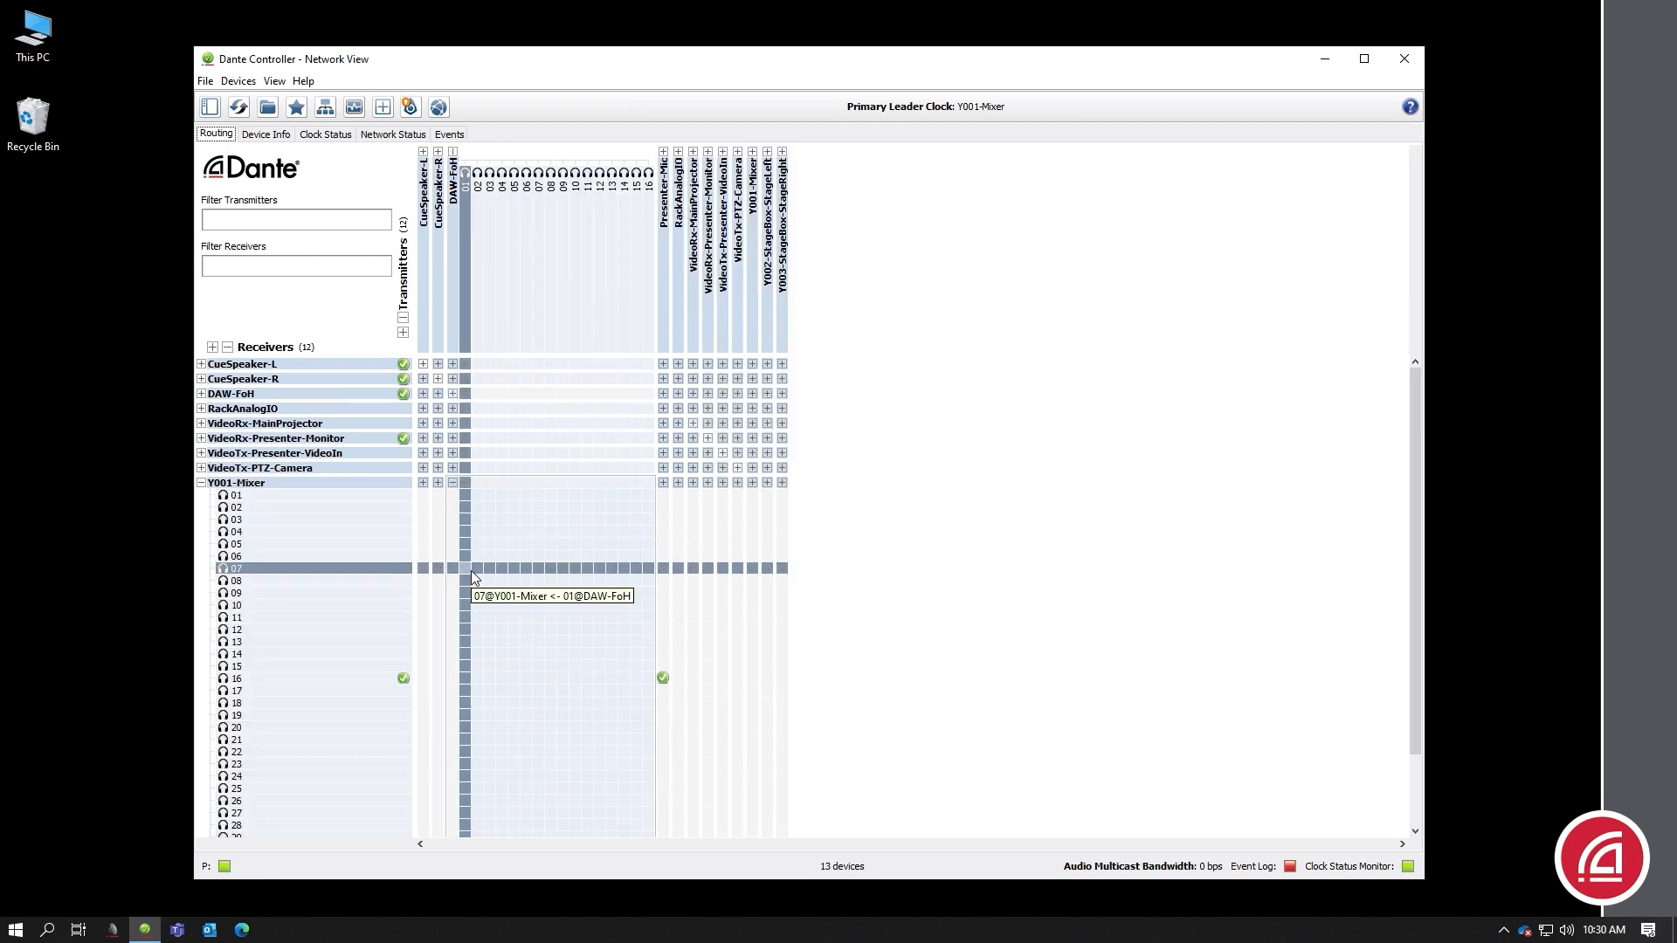
Step: Route DAW-FoH channels 01 and 02 into Y001-Mixer receive channels 07 and 08
{"action": "left_click", "coordinate": [465, 580]}
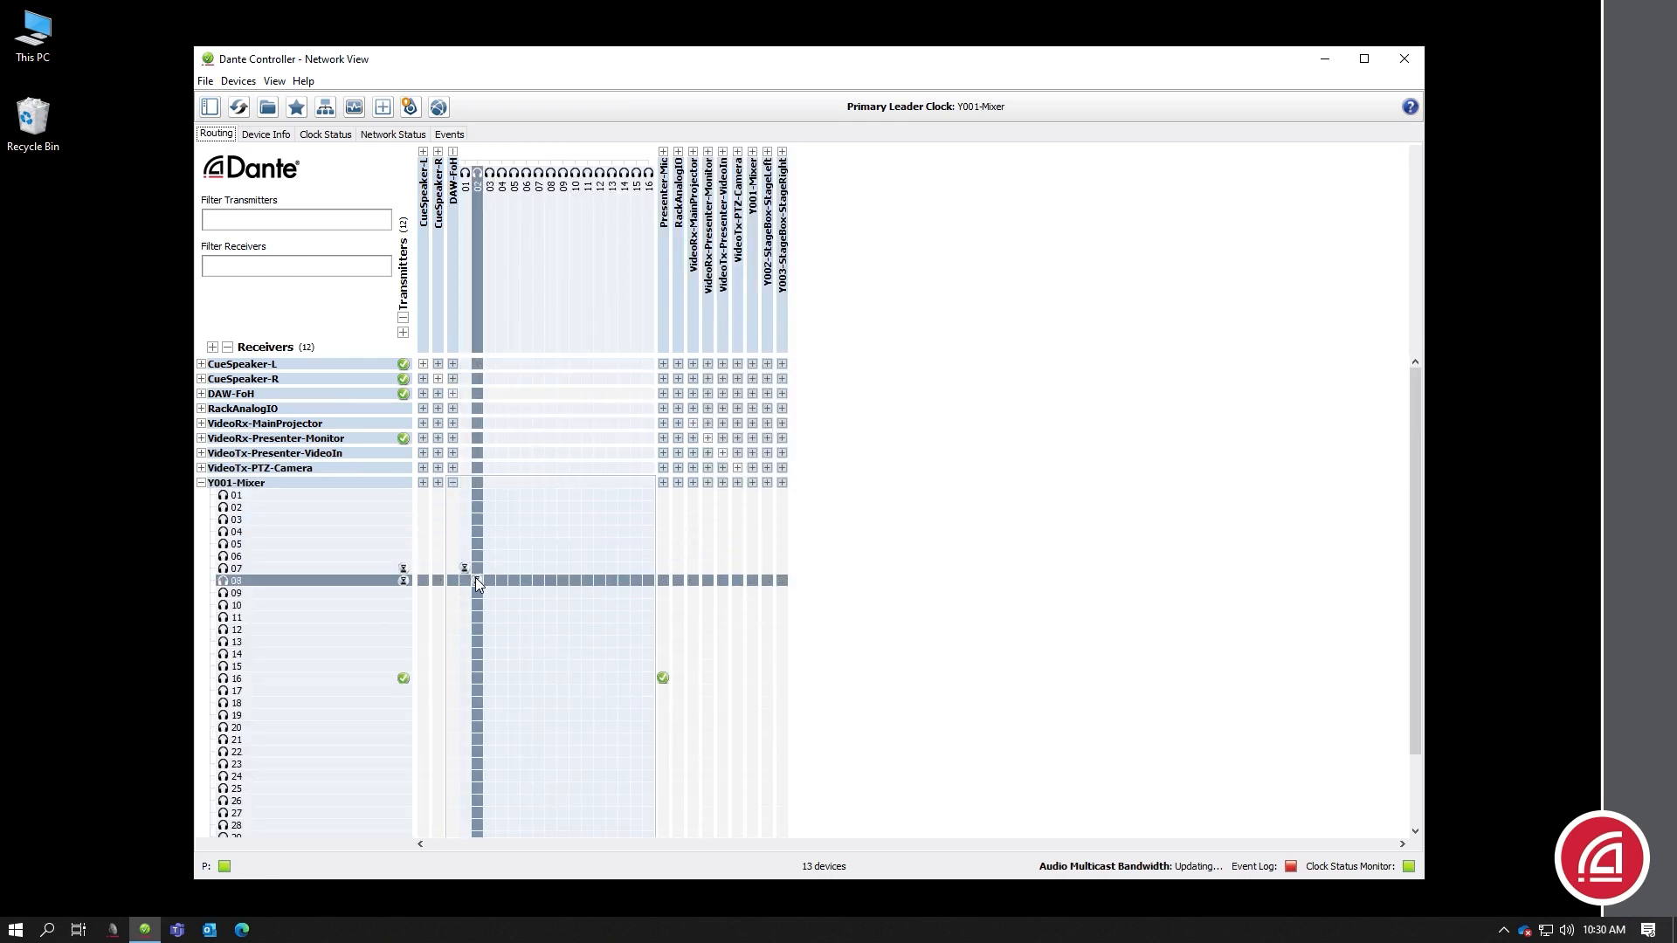
{"action": "left_click", "coordinate": [475, 568]}
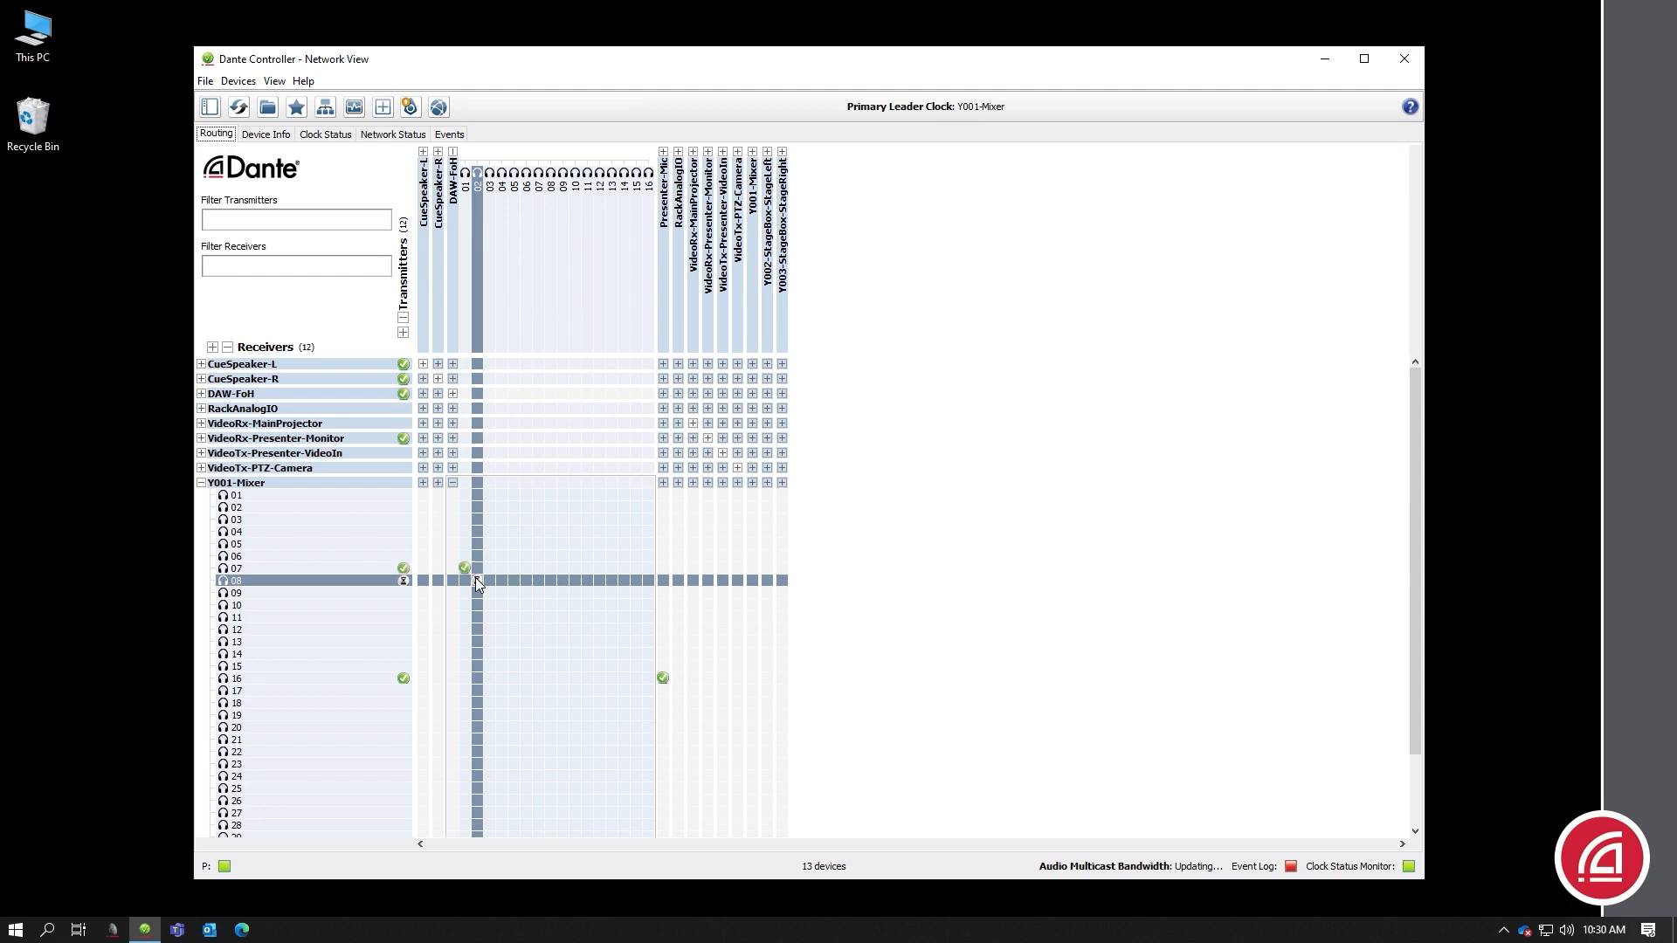
{"action": "left_click", "coordinate": [463, 580]}
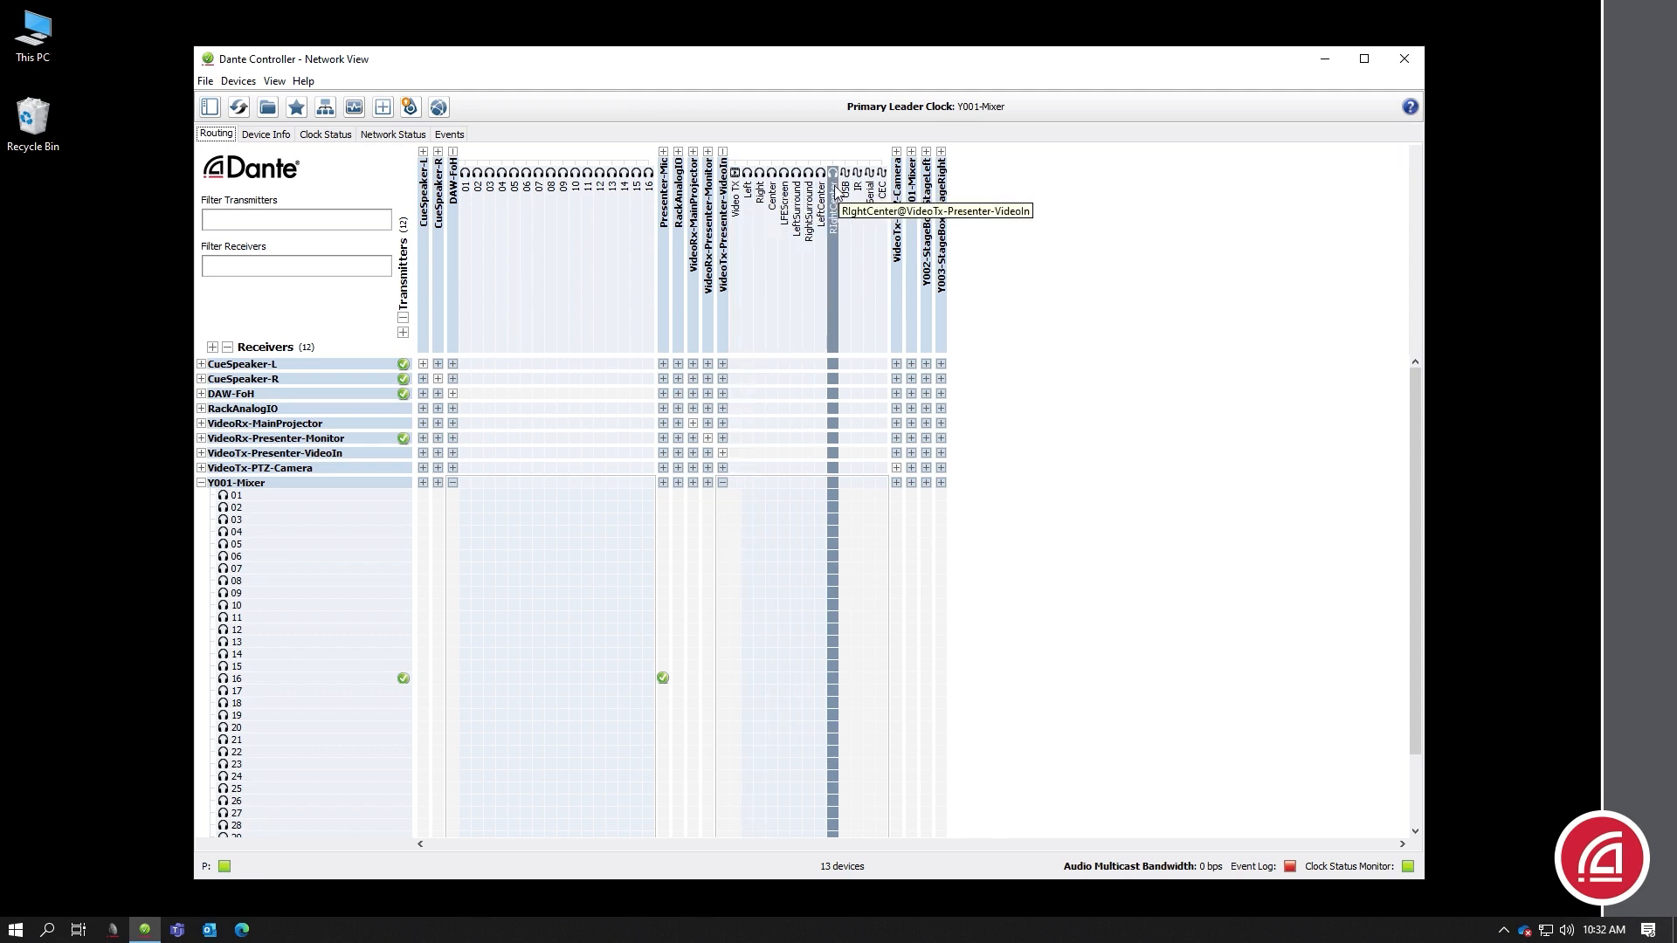
{"action": "mouse_move", "coordinate": [871, 182]}
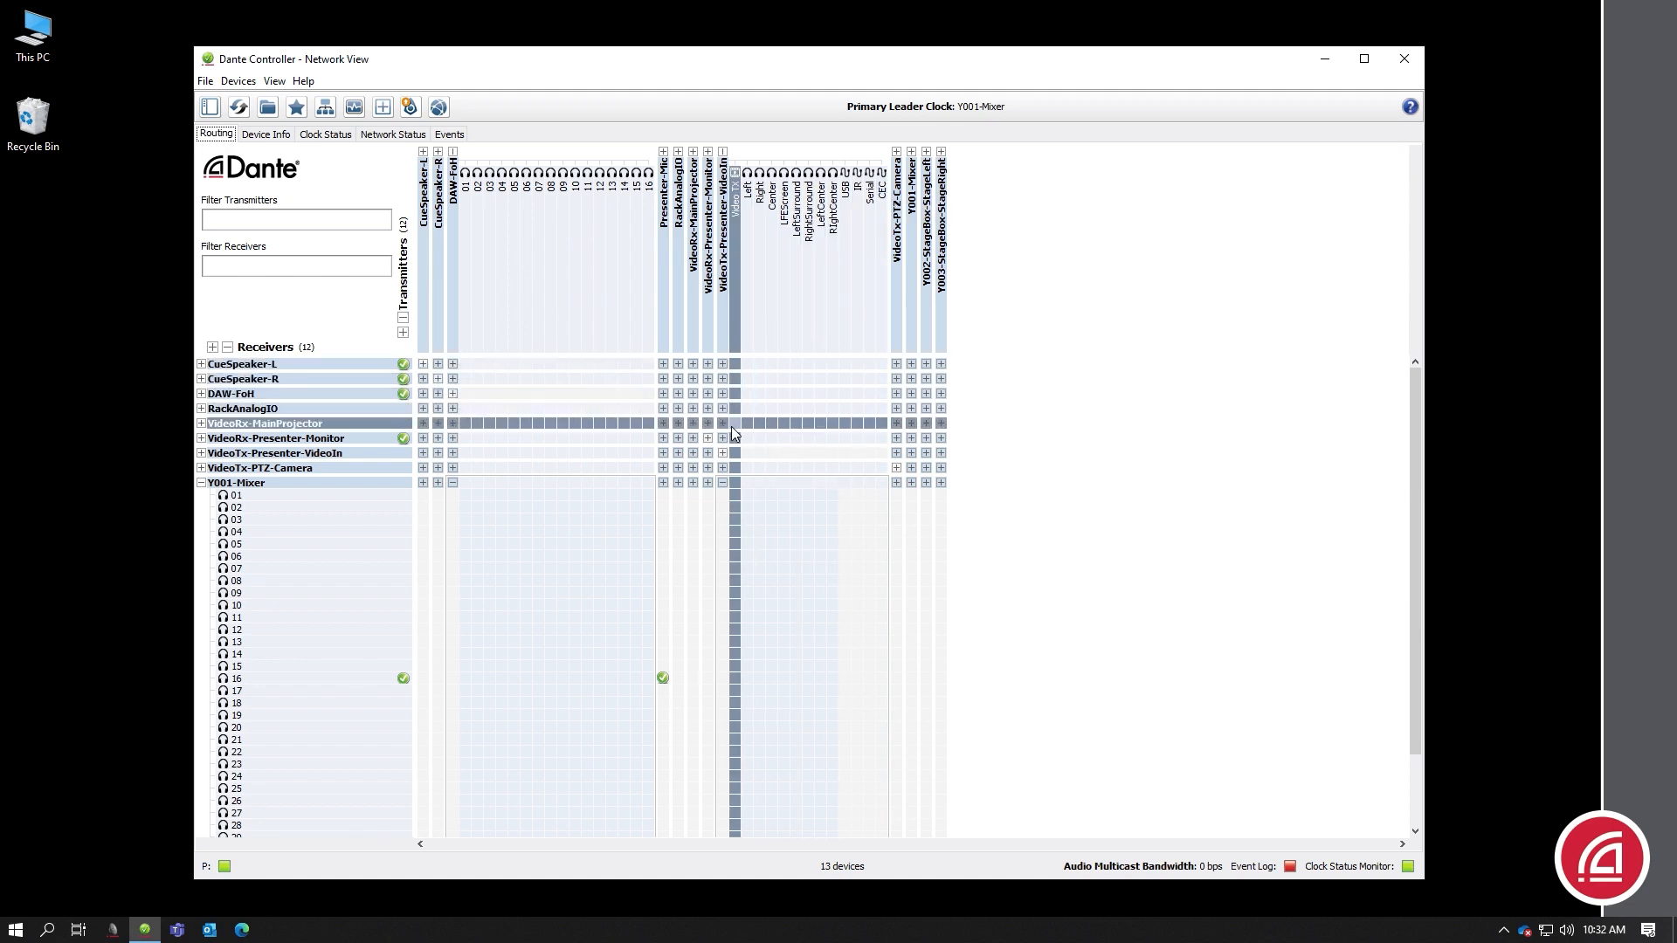
Step: Expand VideoRx-MainProjector to list its video, audio, USB, IR, serial and CEC channels
{"action": "left_click", "coordinate": [199, 423]}
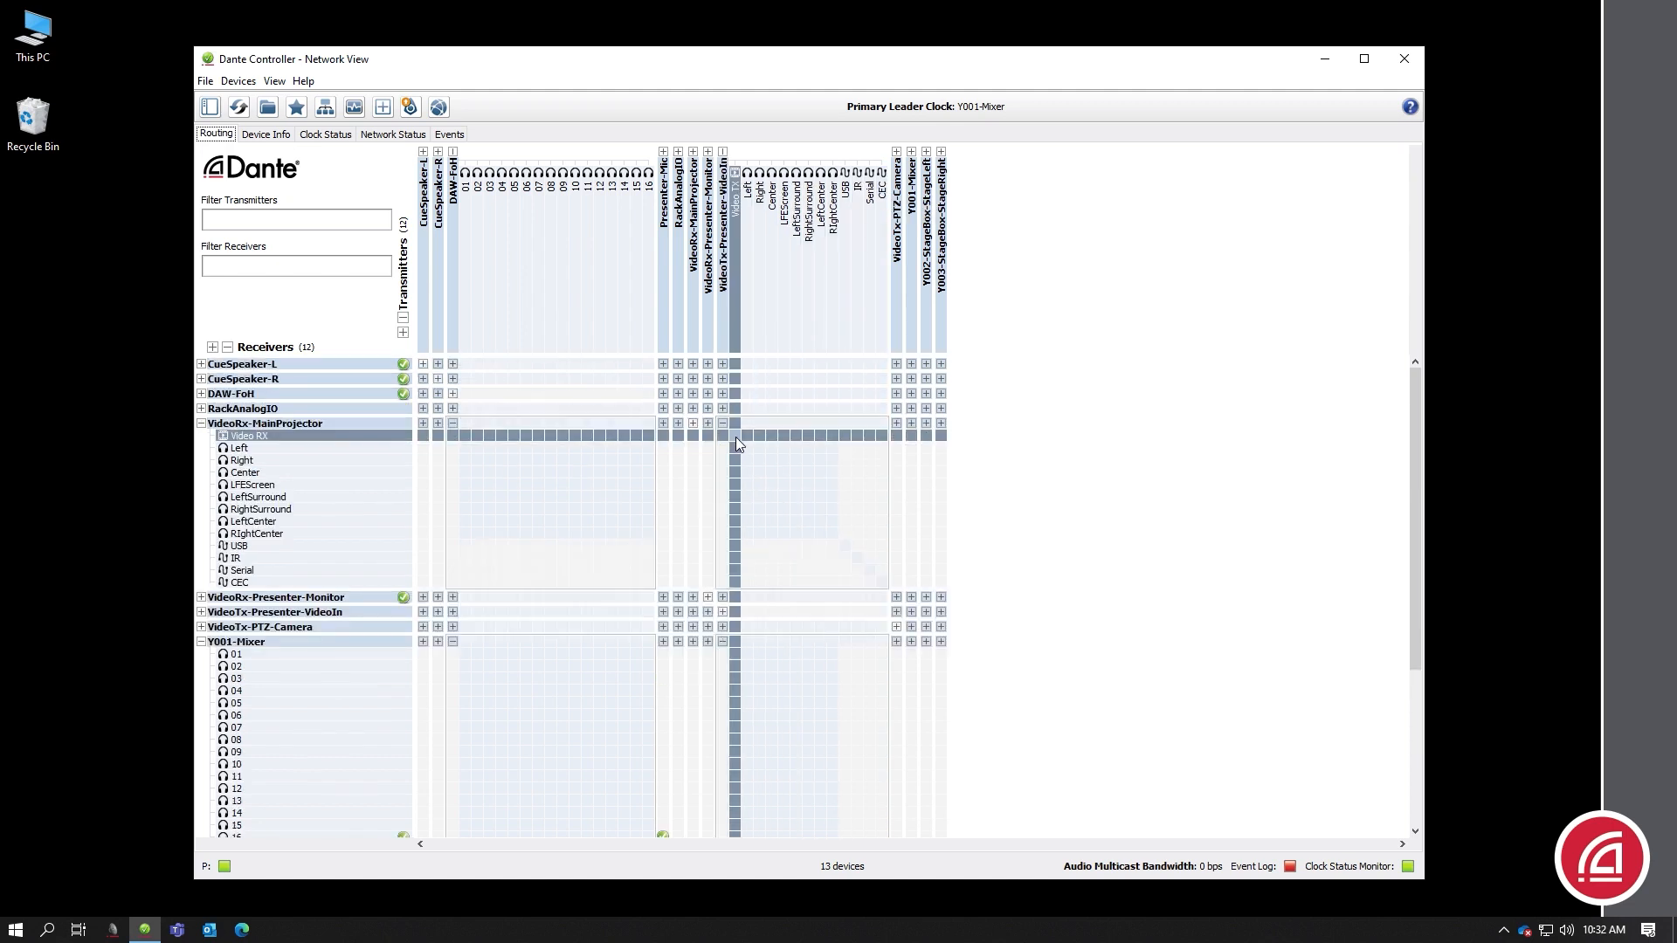